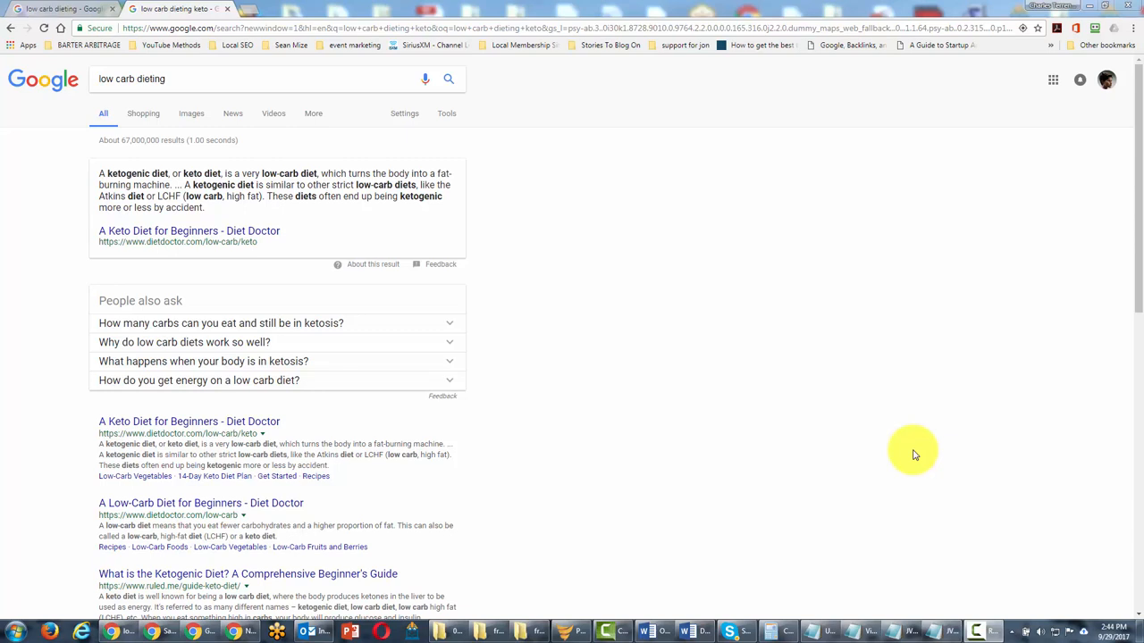
mouse_move(840, 403)
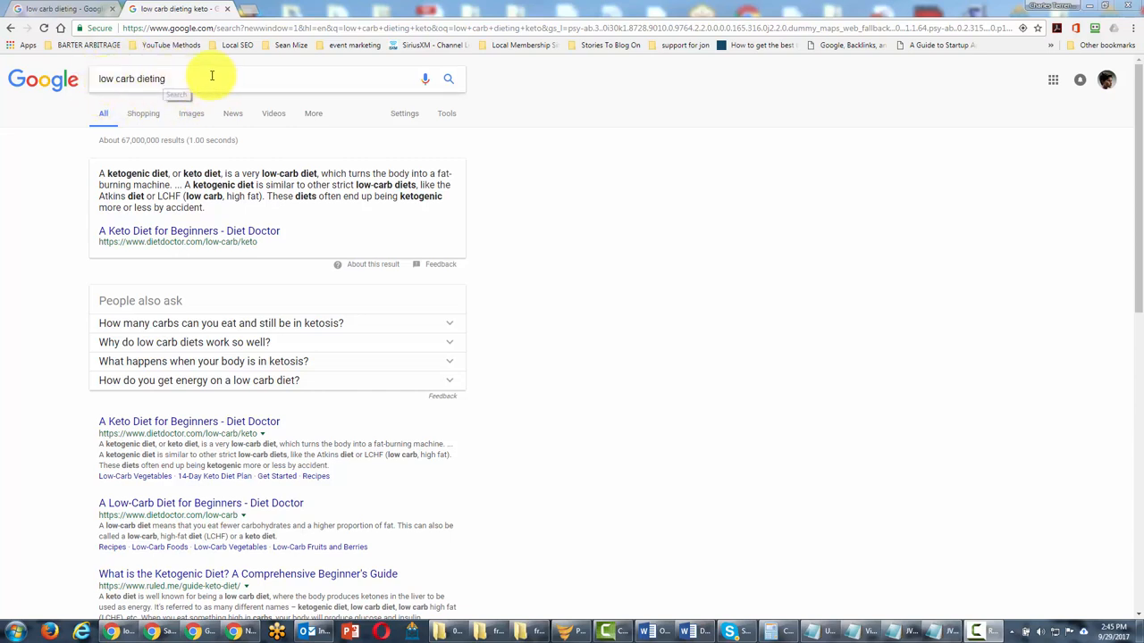
mouse_move(183, 79)
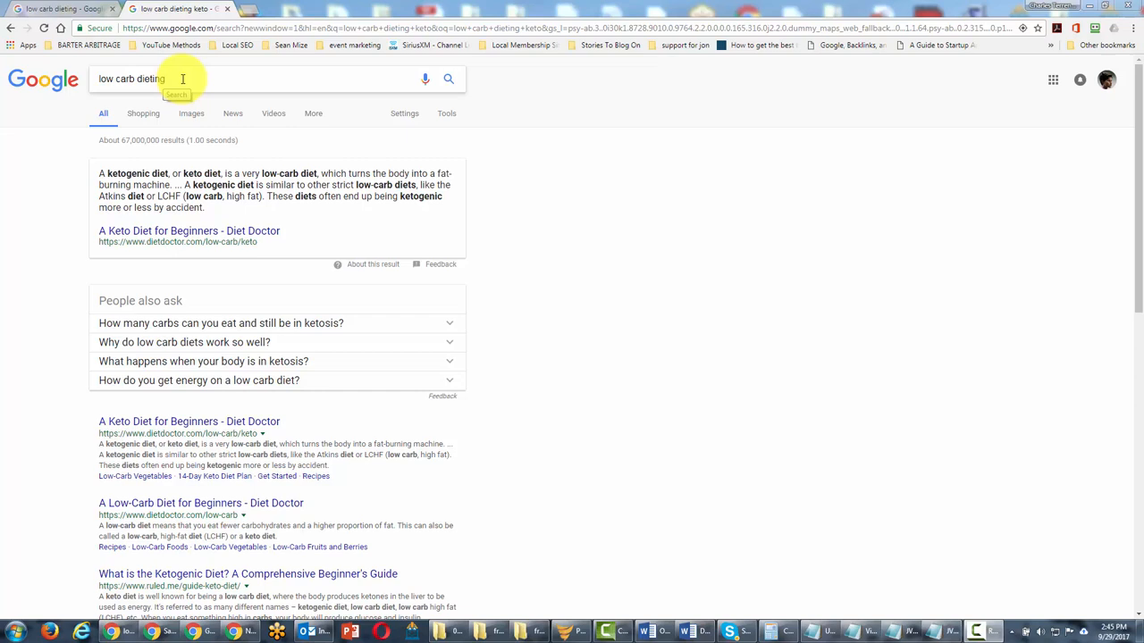
Step: Search Google for 'low carb dieting 2015..2017' using the number range operator
left_click(179, 78)
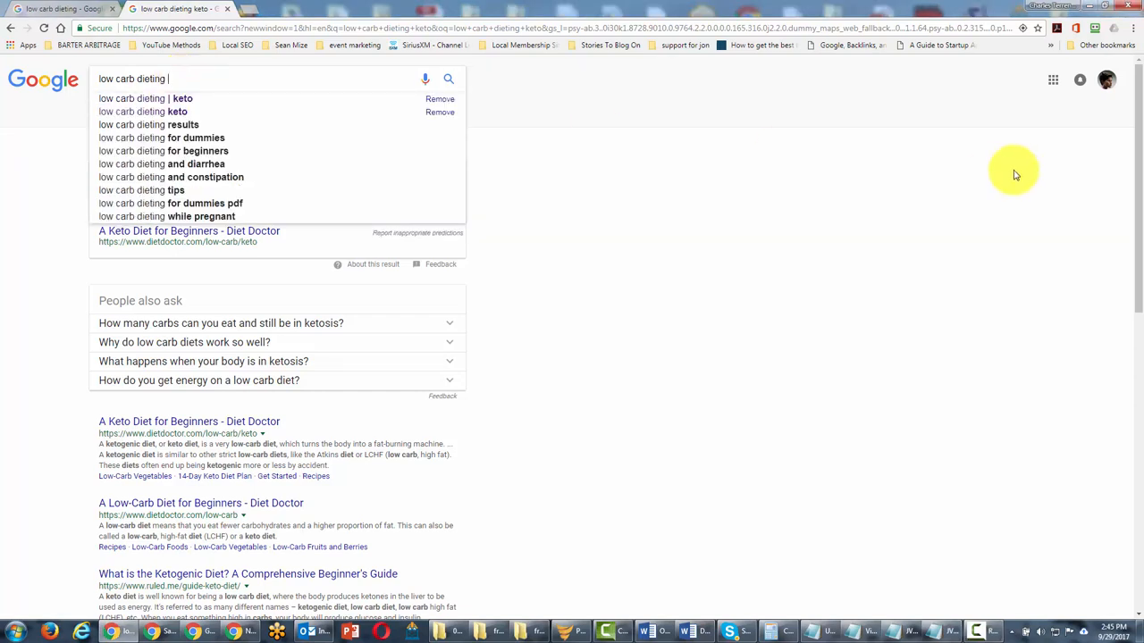
type("105")
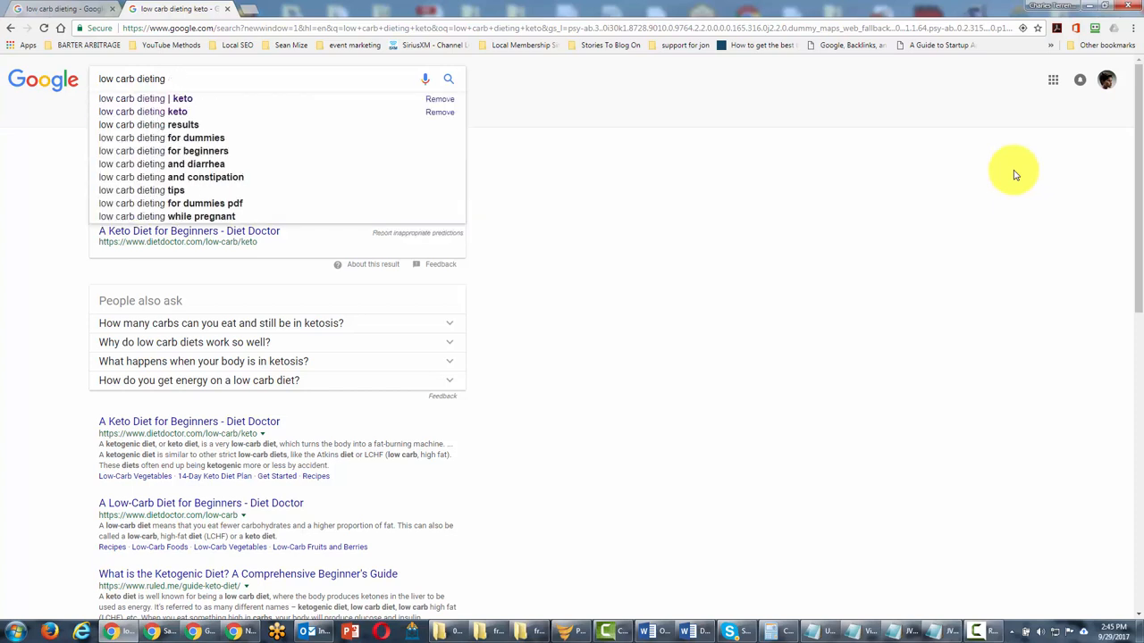
type("2015..2017")
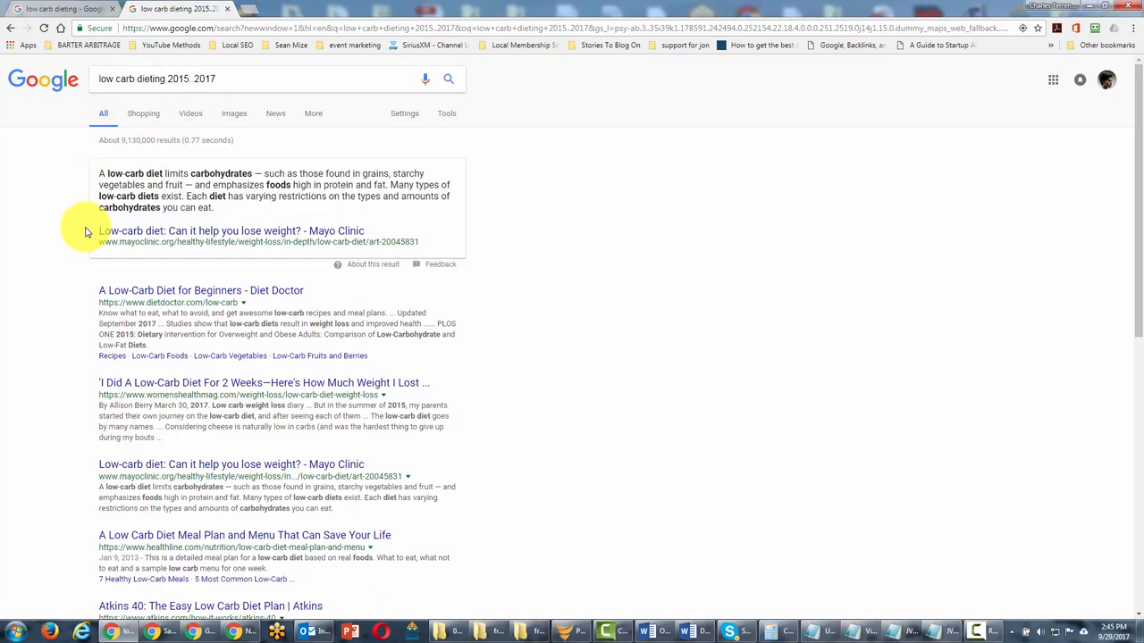
left_click(198, 79)
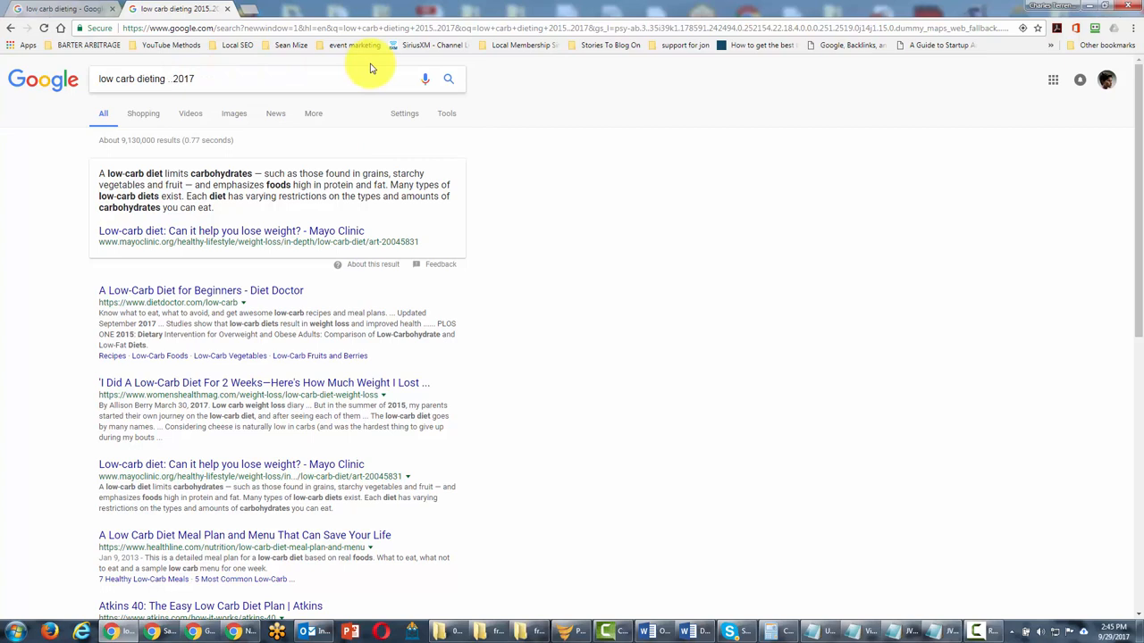
Step: Change the range to 7..30 days and scroll through the roughly 1,030,000 results
type("7")
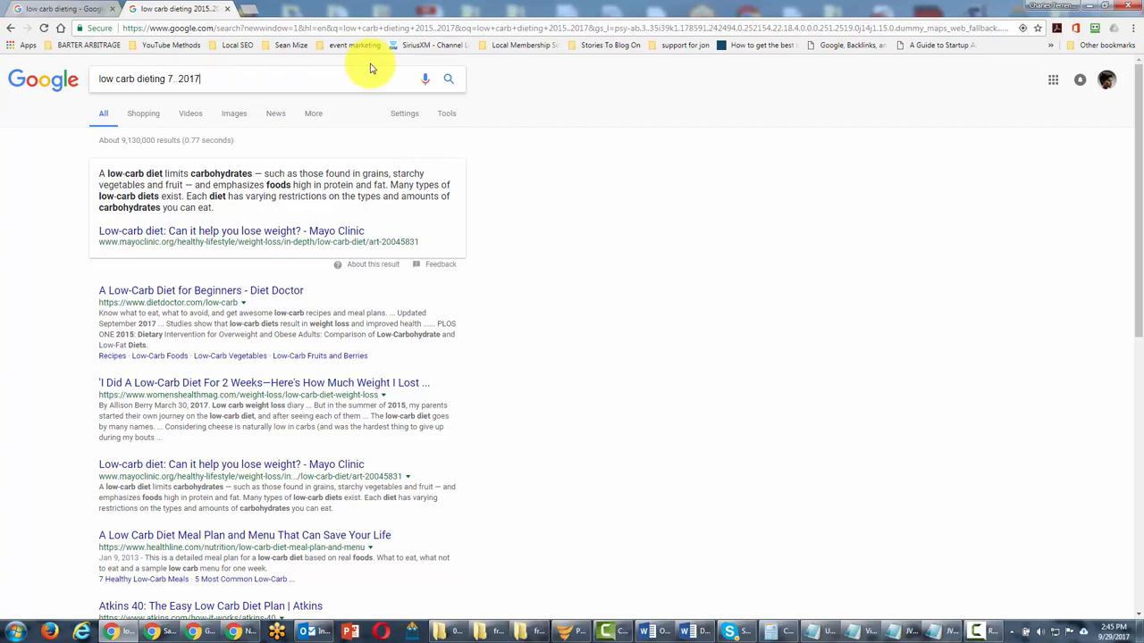
type("30 days")
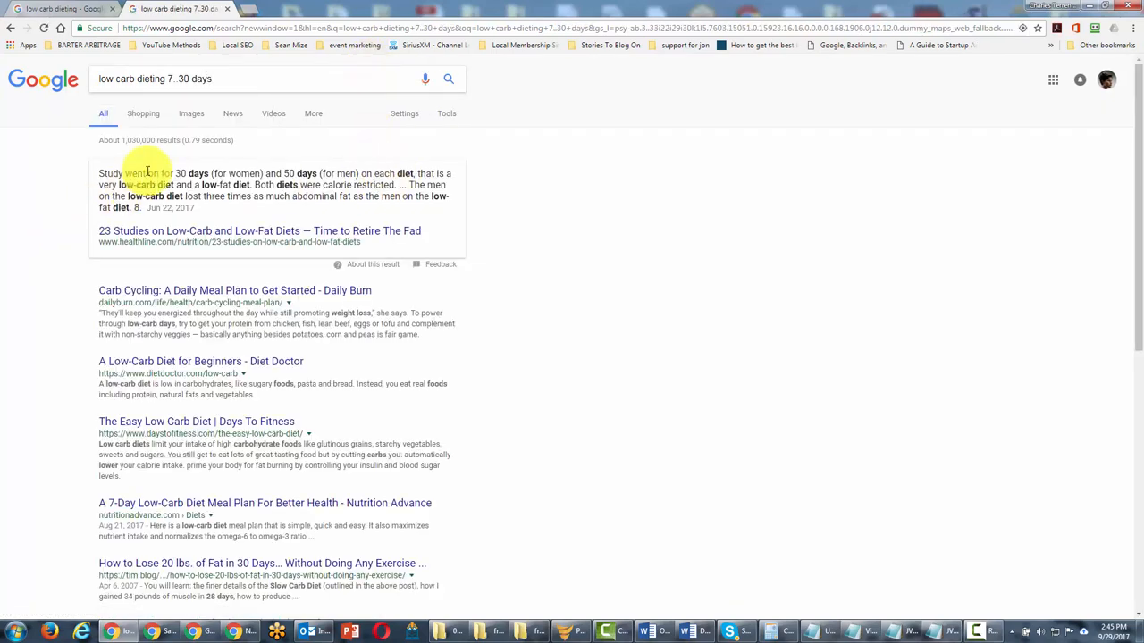
scroll("down", 3)
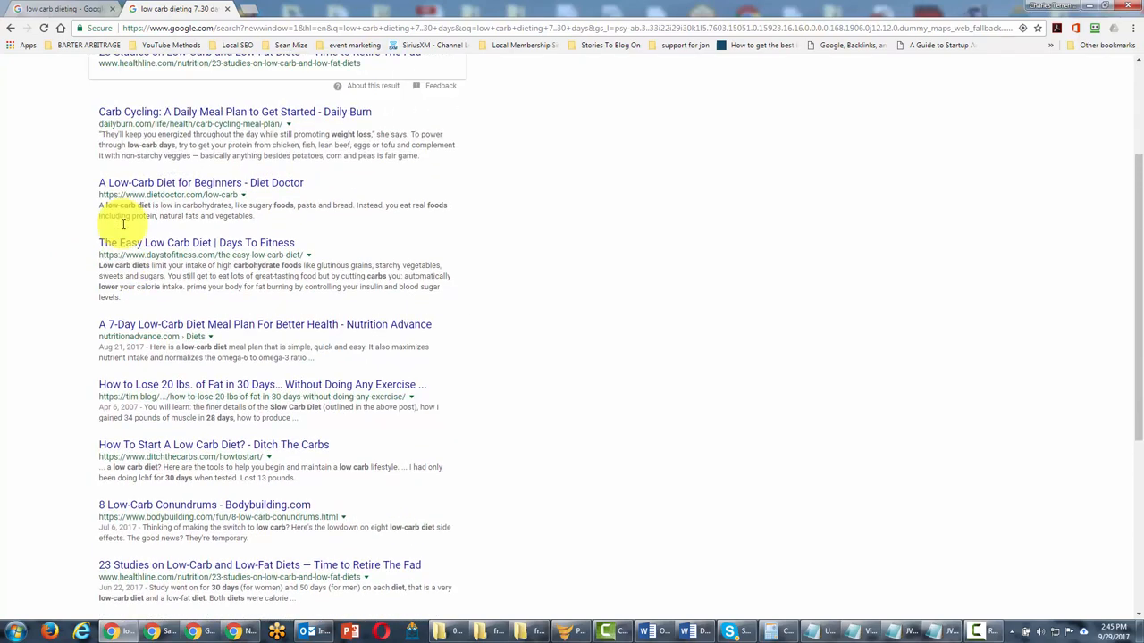
scroll("down", 3)
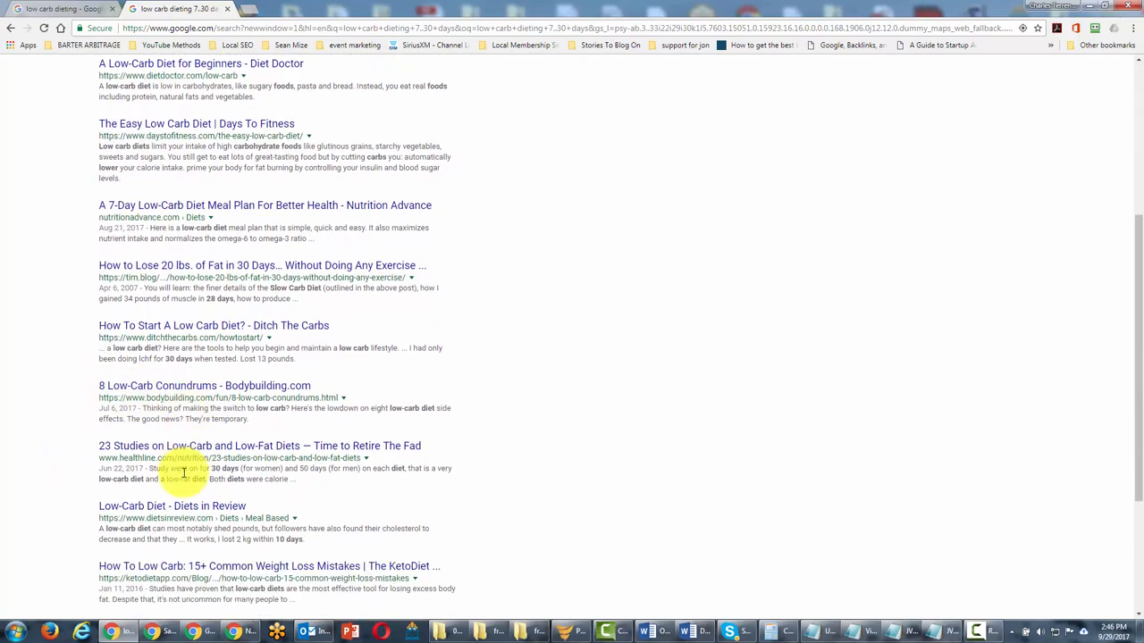
scroll("up", 3)
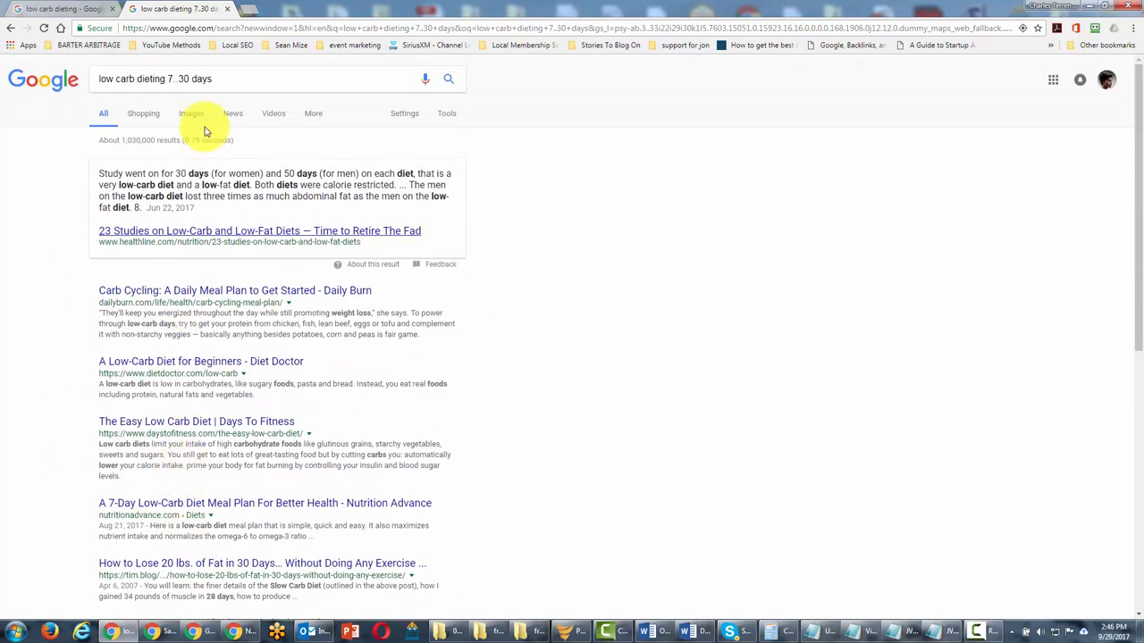